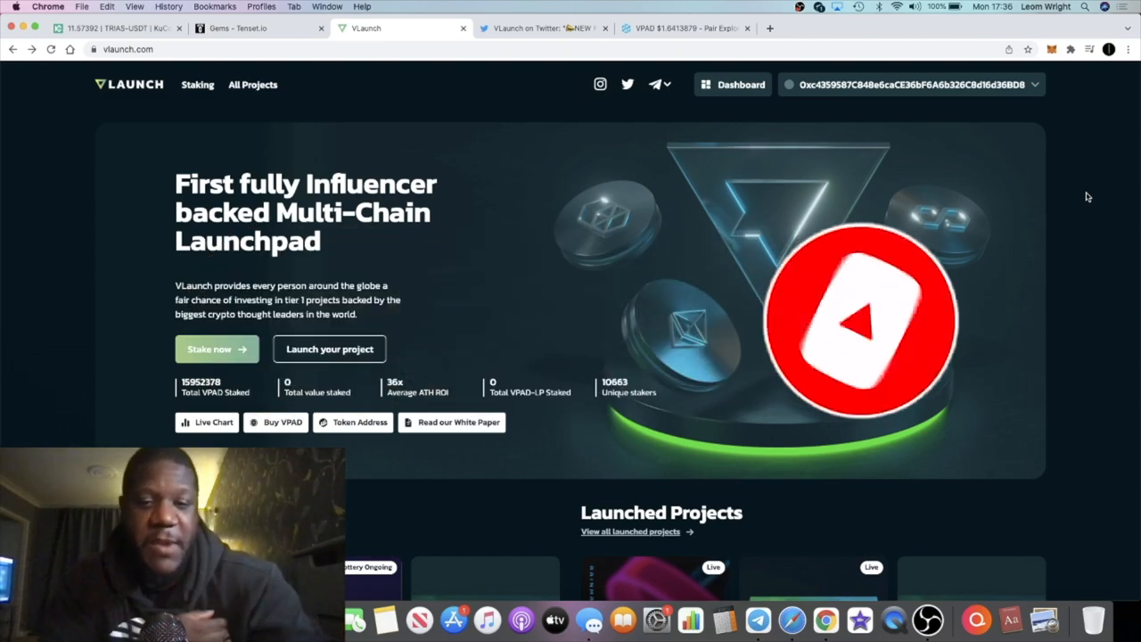
# - Scroll down to the Upcoming Projects list to reach the Coinweb card
pyautogui.scroll(-3)
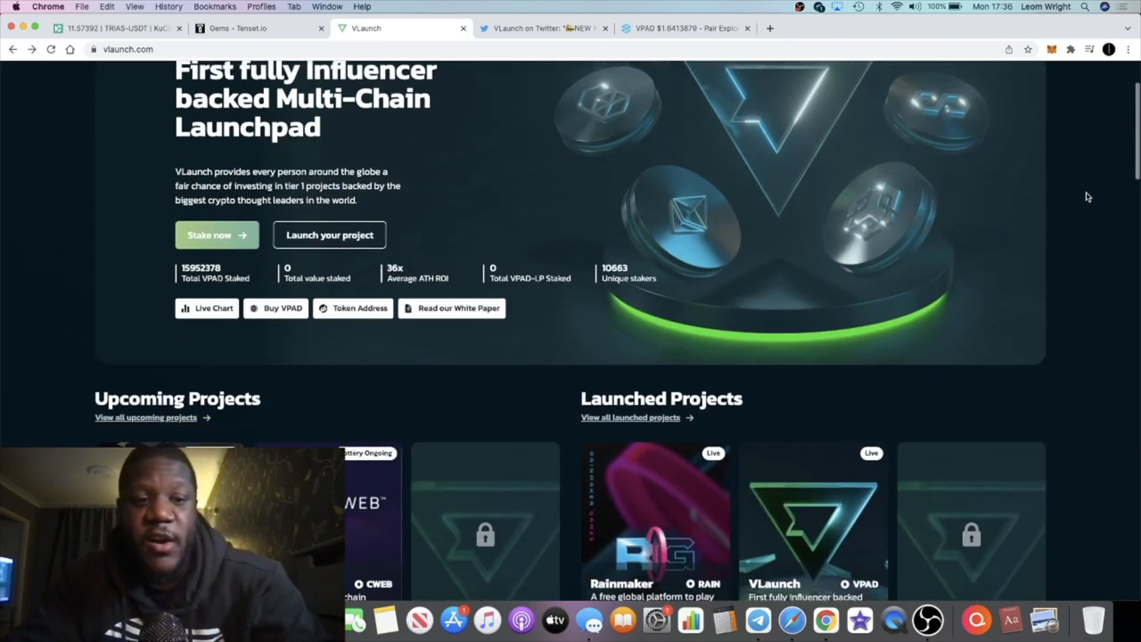
pyautogui.scroll(-3)
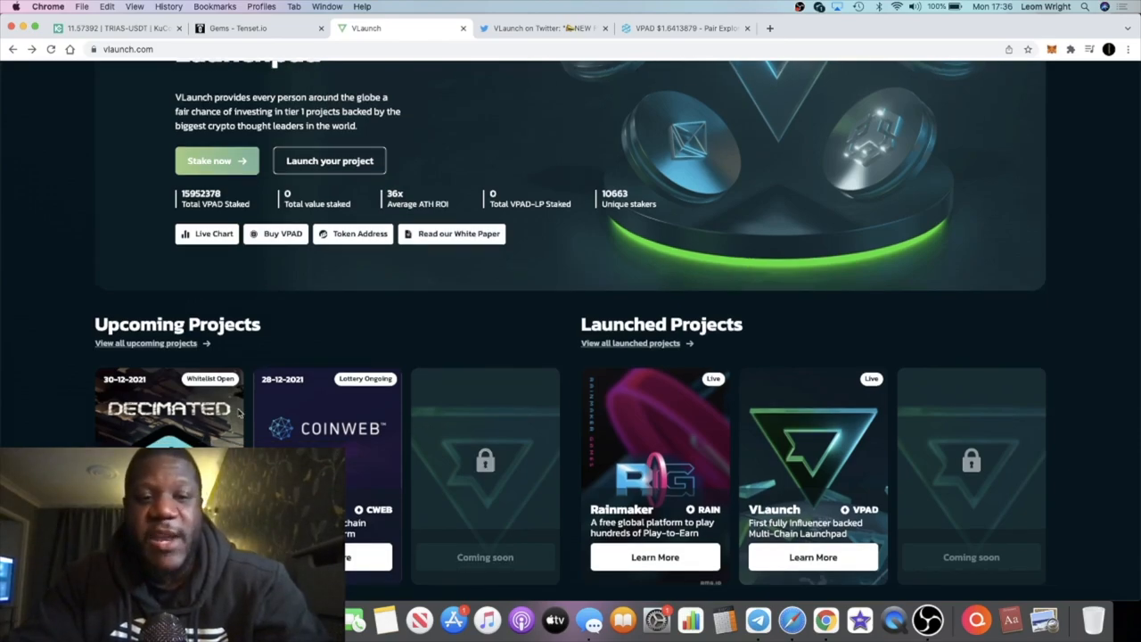
pyautogui.scroll(-3)
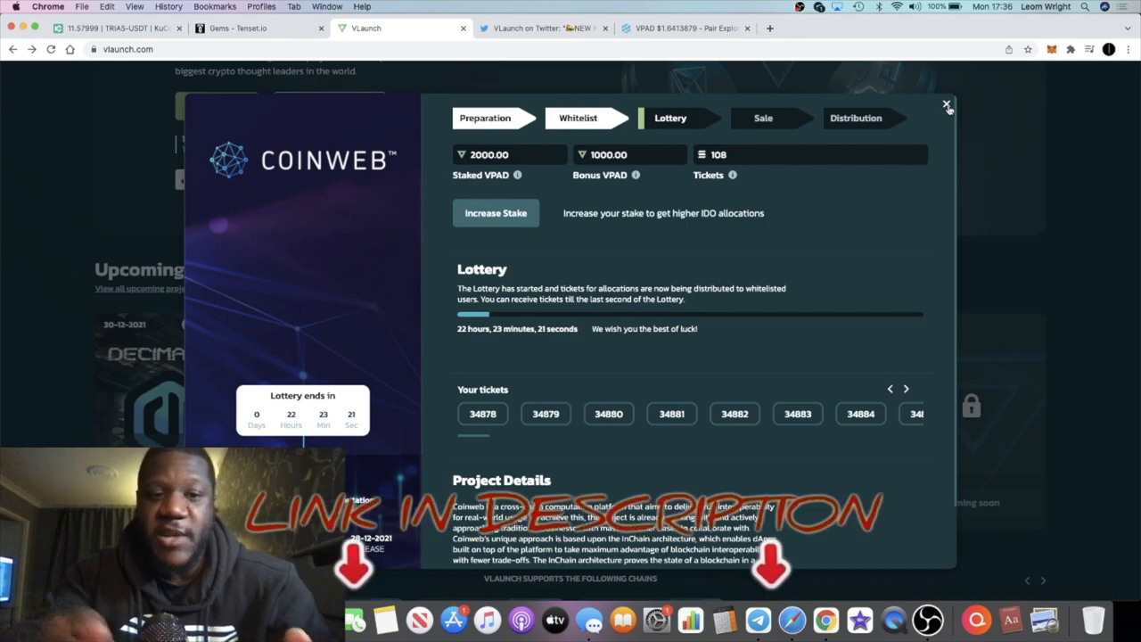
# - Close the Coinweb details popup to show the upcoming and launched projects list
pyautogui.click(947, 105)
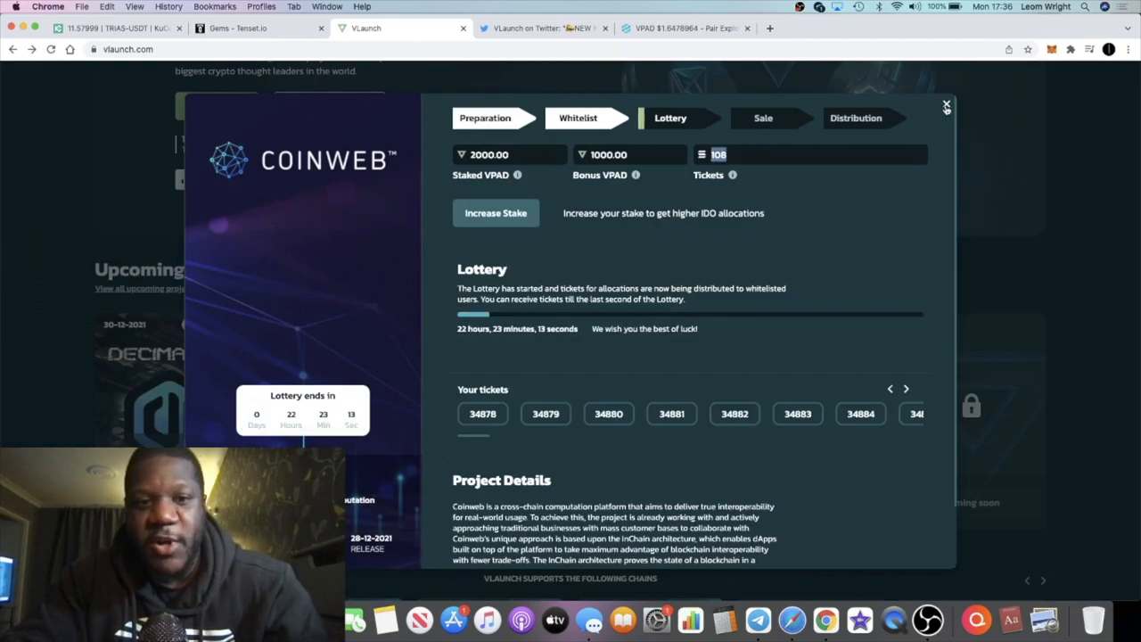
pyautogui.click(947, 107)
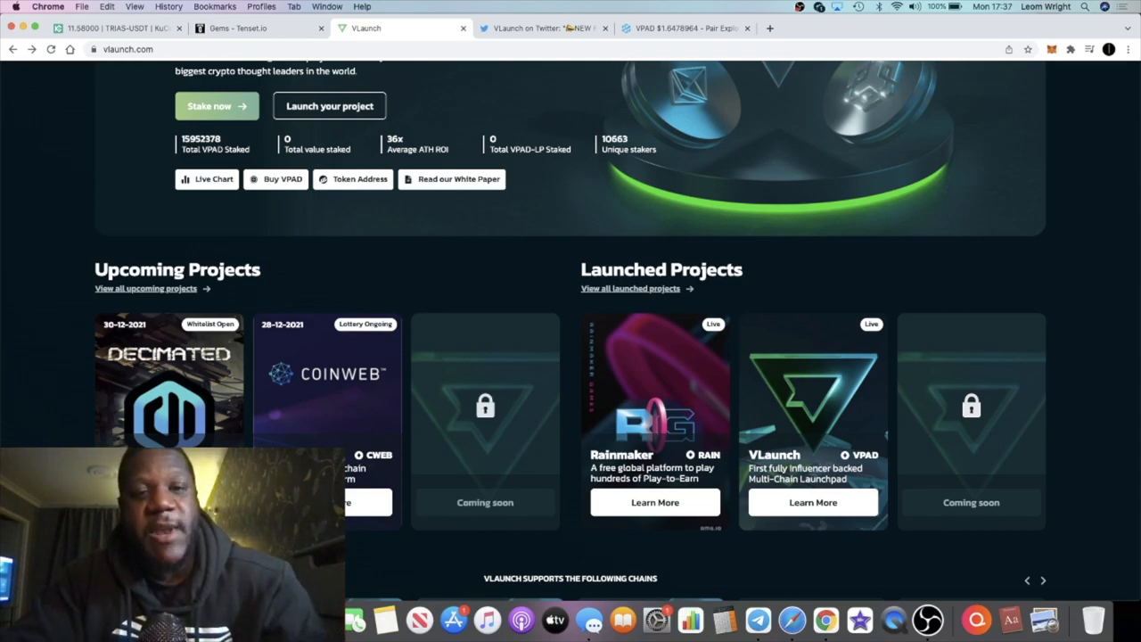
# - Open the Decimated card's details showing its whitelist signup and countdown
pyautogui.click(169, 378)
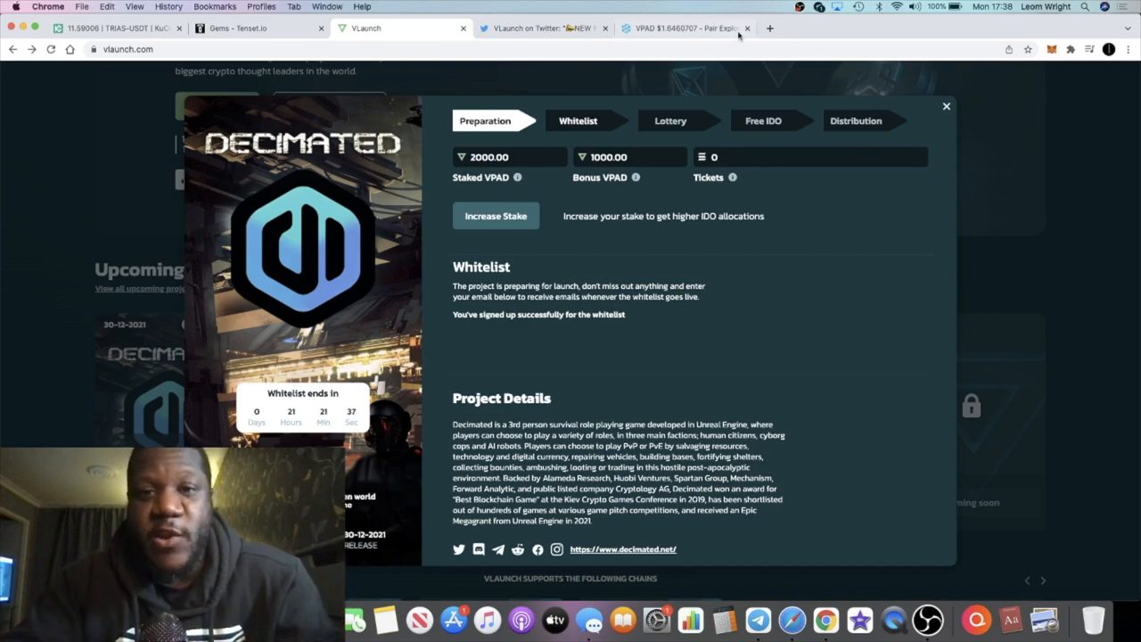
pyautogui.click(682, 29)
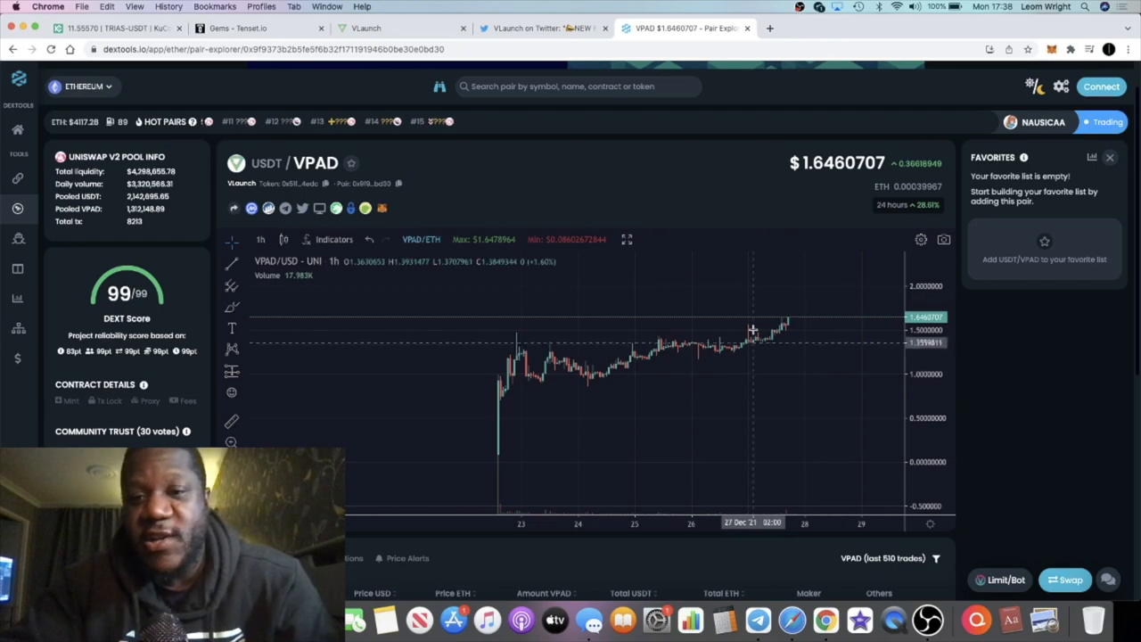
pyautogui.moveTo(788, 187)
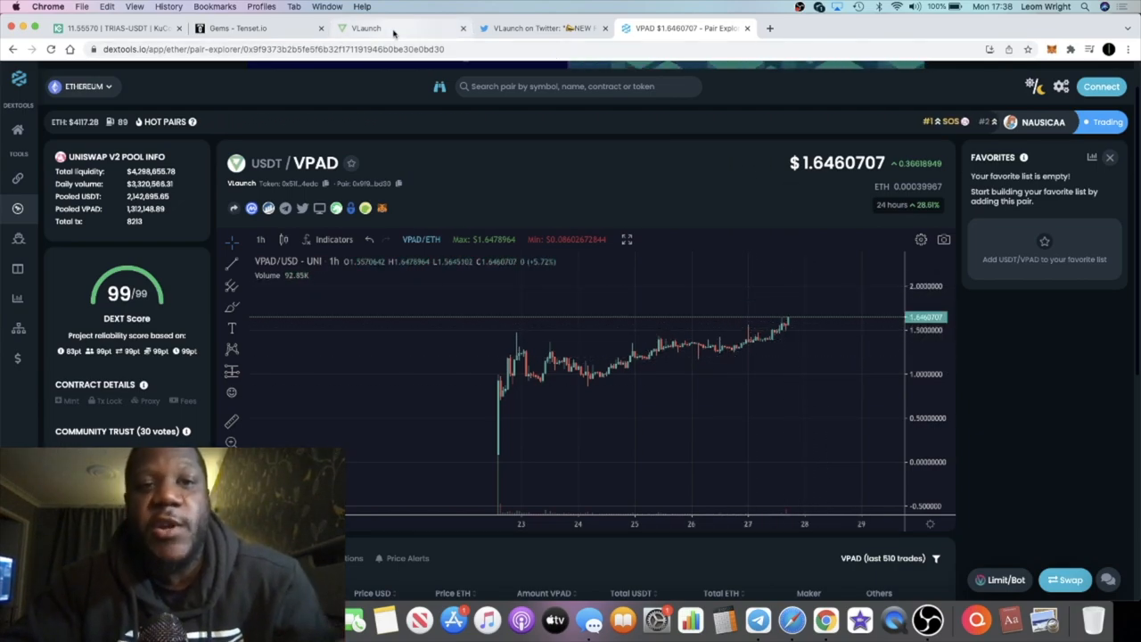
pyautogui.click(365, 29)
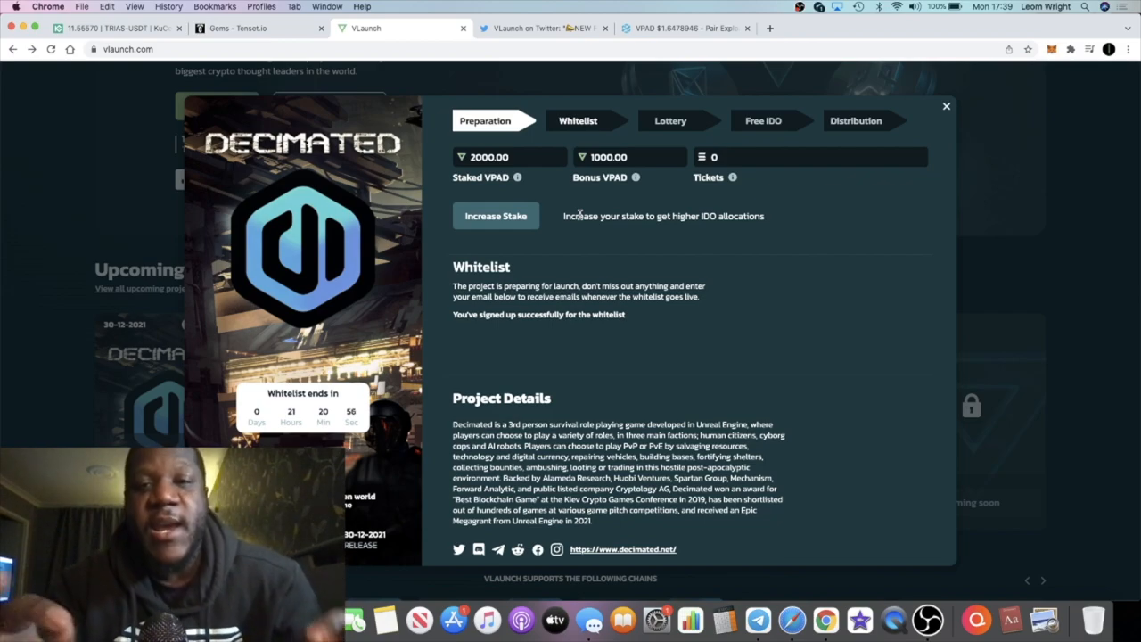
# - Close the Decimated popup, reopen it from its card, then close it again
pyautogui.click(945, 107)
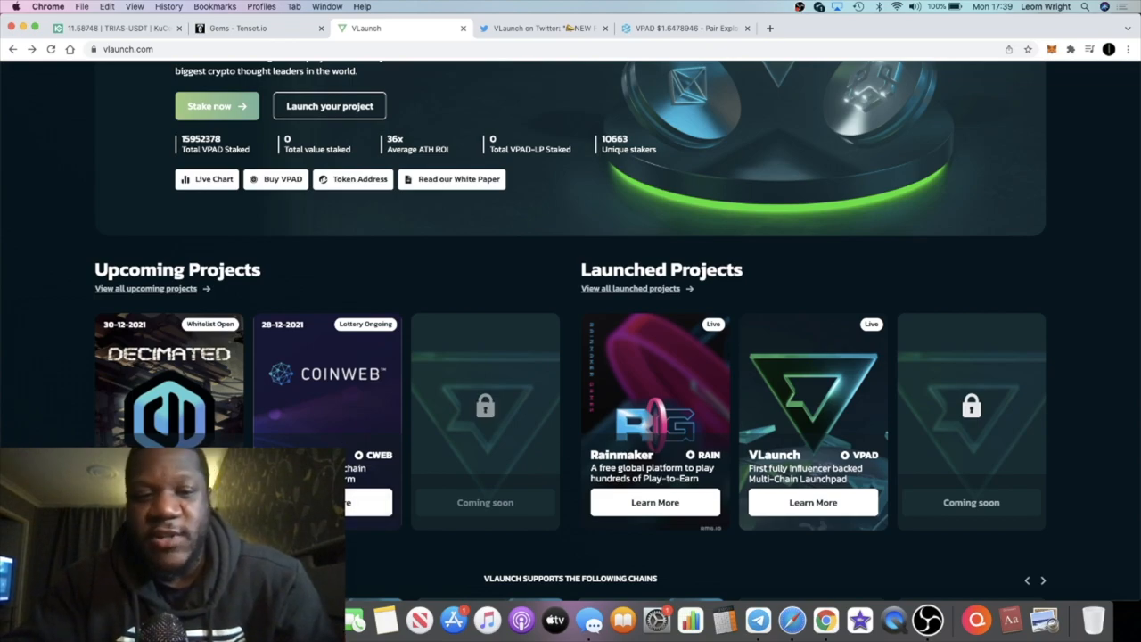
pyautogui.click(169, 378)
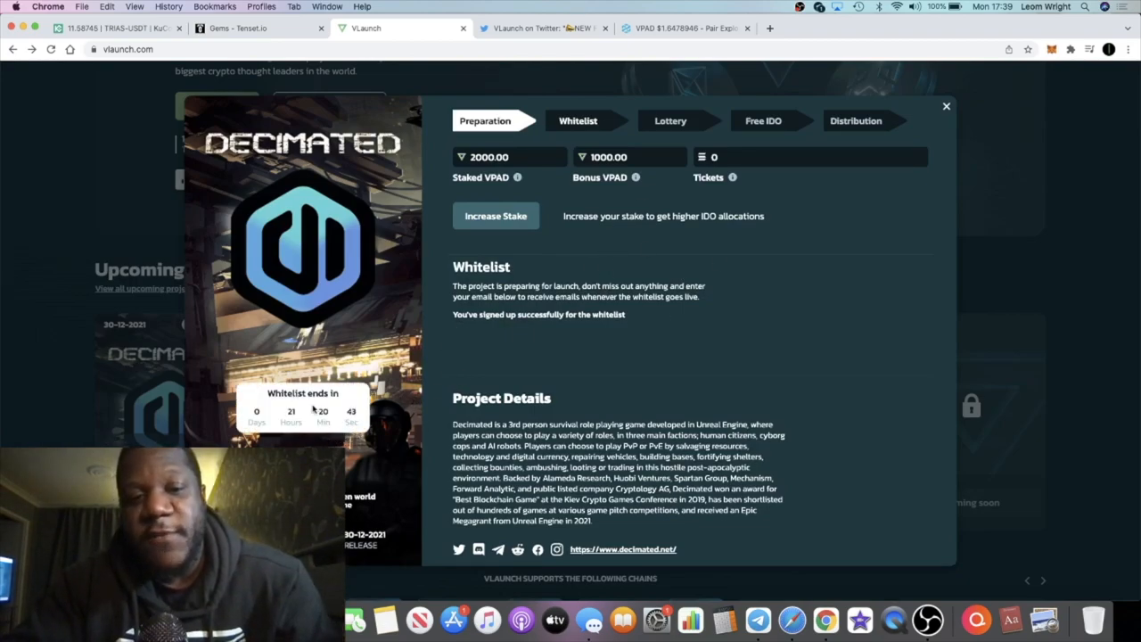
pyautogui.moveTo(453, 374)
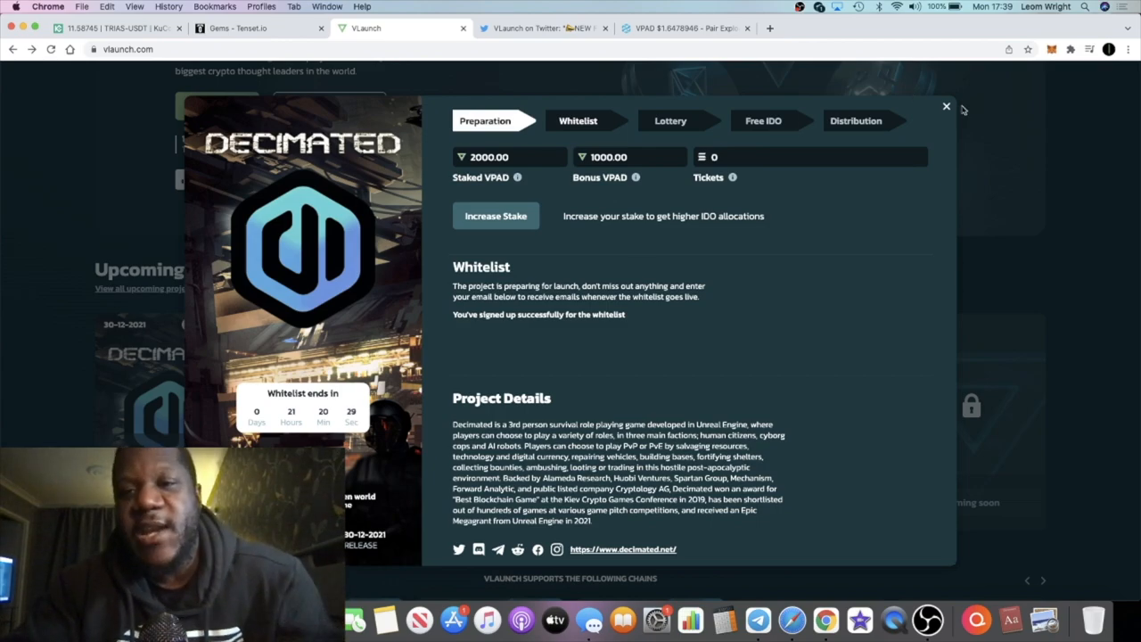
pyautogui.click(945, 107)
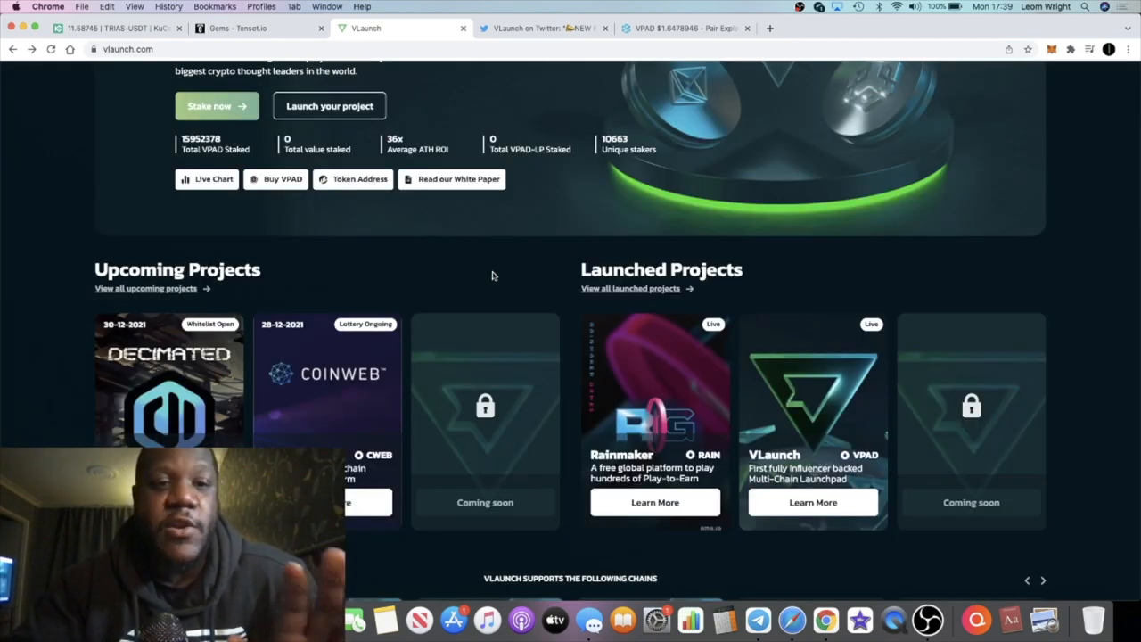
# - Scroll past the supported chains and switch to the VLaunch on Twitter tab
pyautogui.scroll(-3)
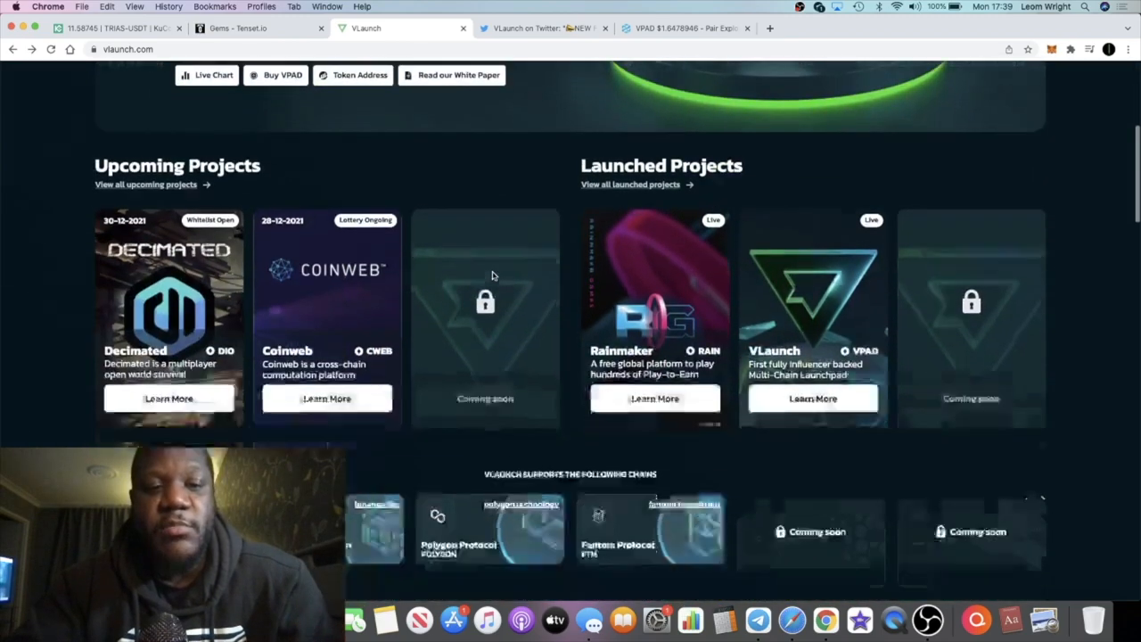
pyautogui.scroll(-3)
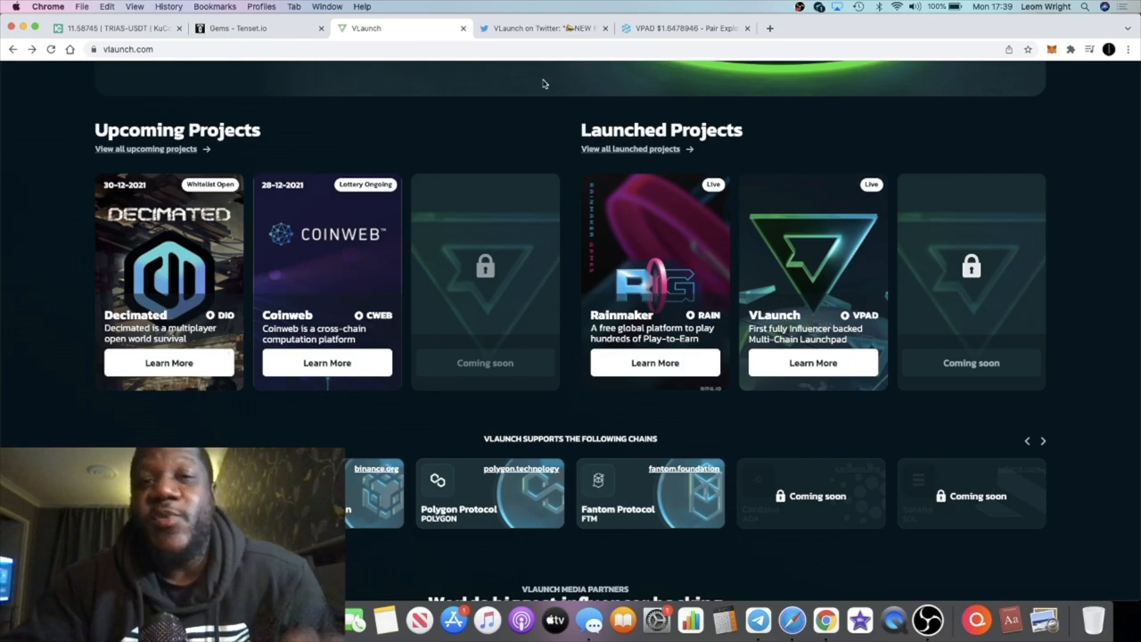
pyautogui.click(544, 29)
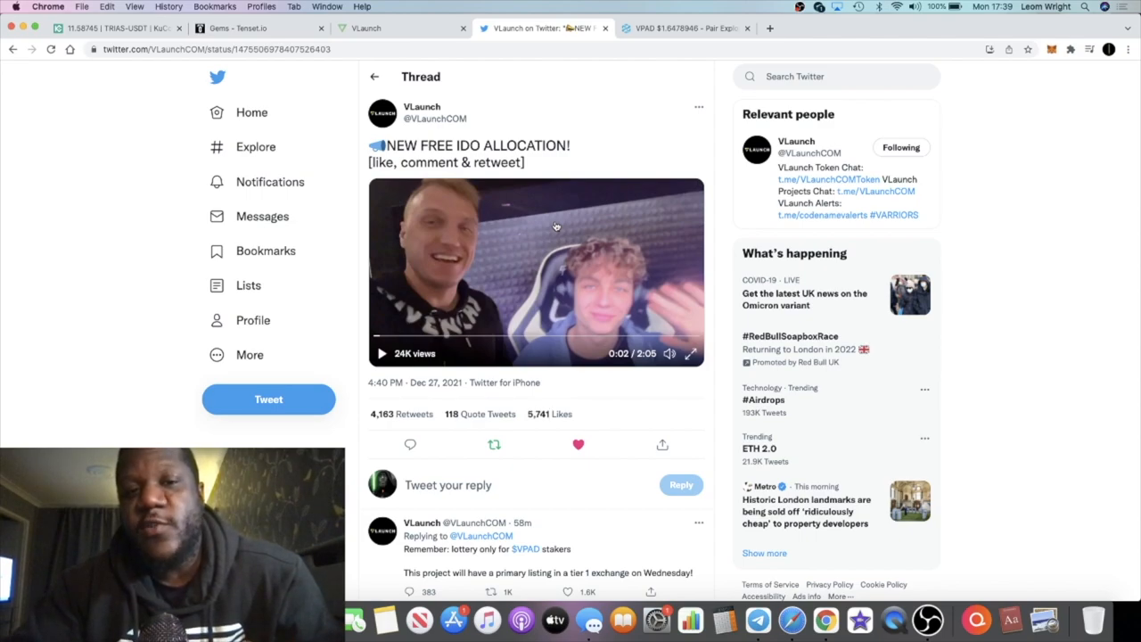
pyautogui.moveTo(516, 264)
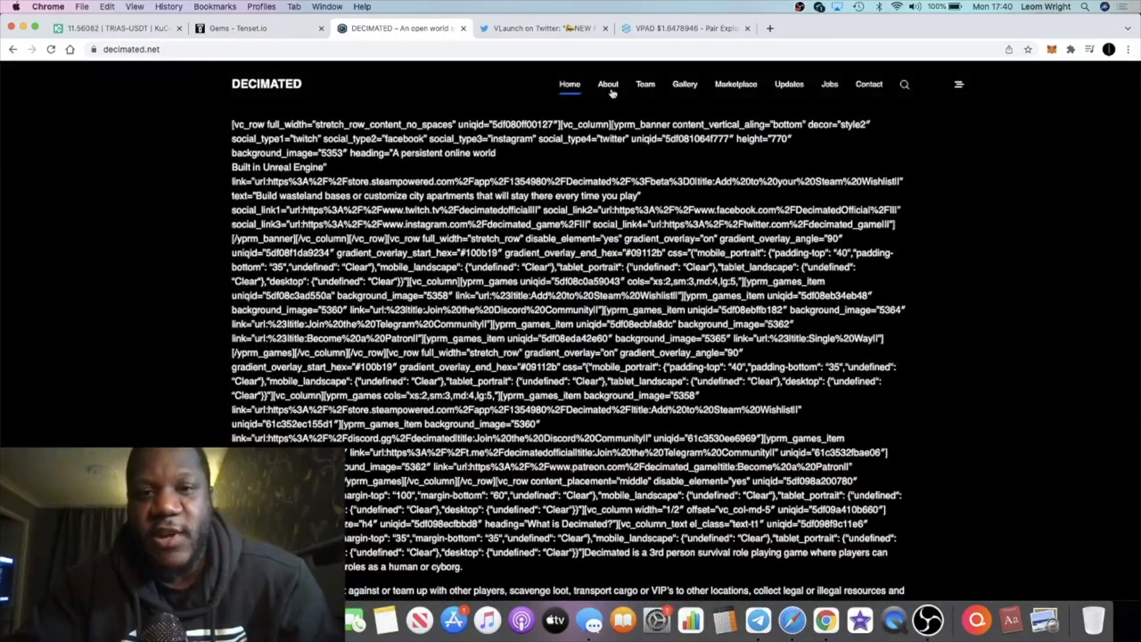
# - Leave the Decimated tab's server error and switch back to the VLaunch homepage tab
pyautogui.click(606, 84)
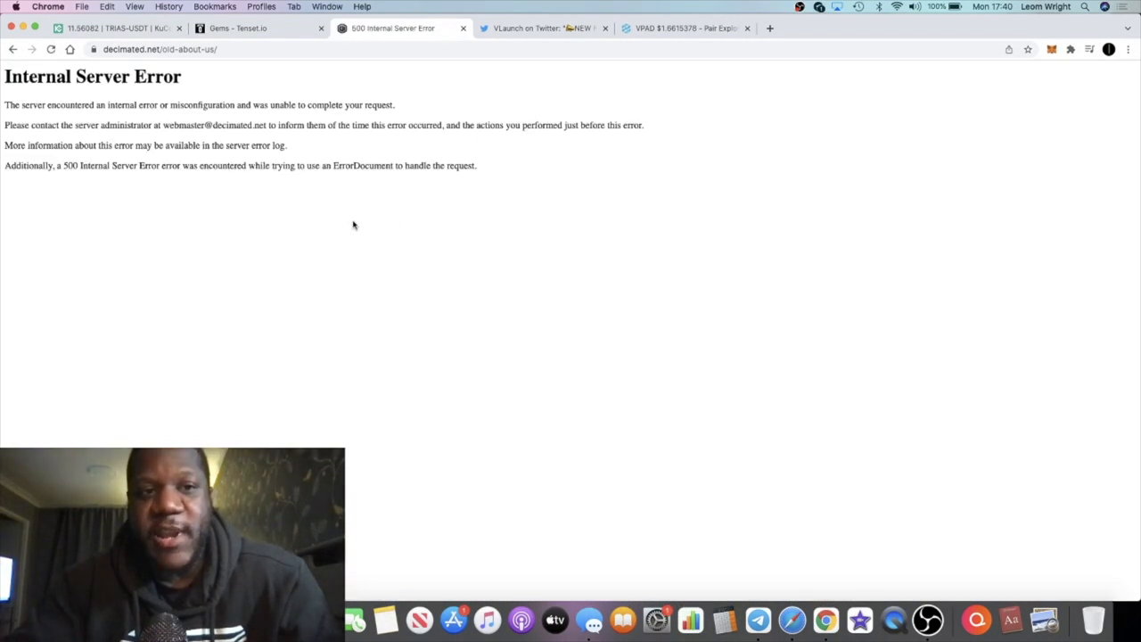
pyautogui.click(12, 50)
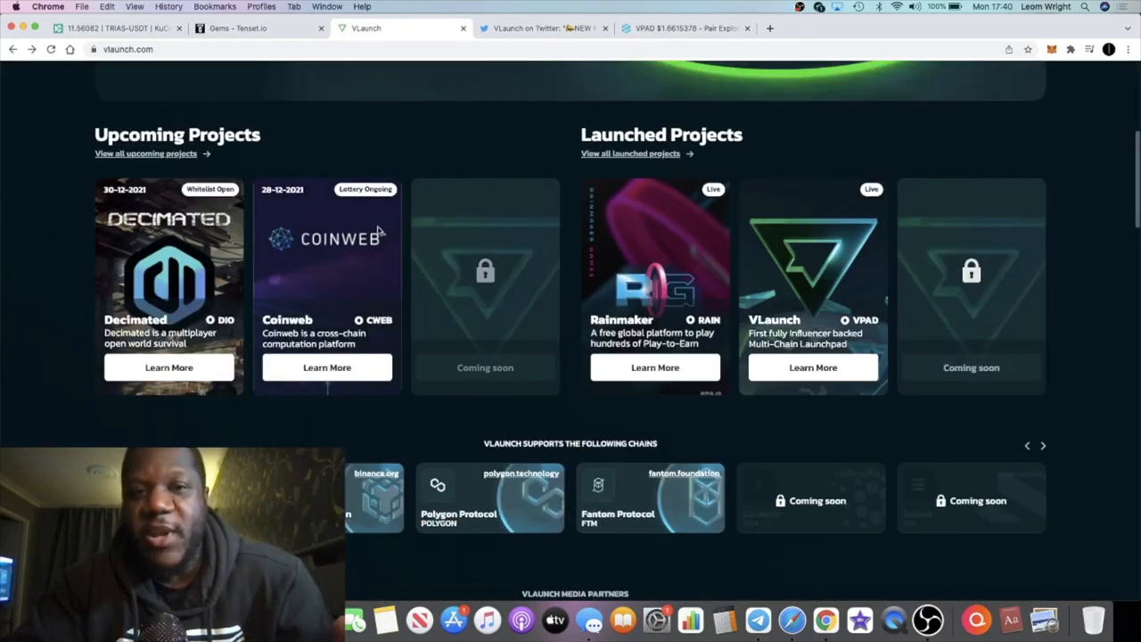
pyautogui.moveTo(388, 258)
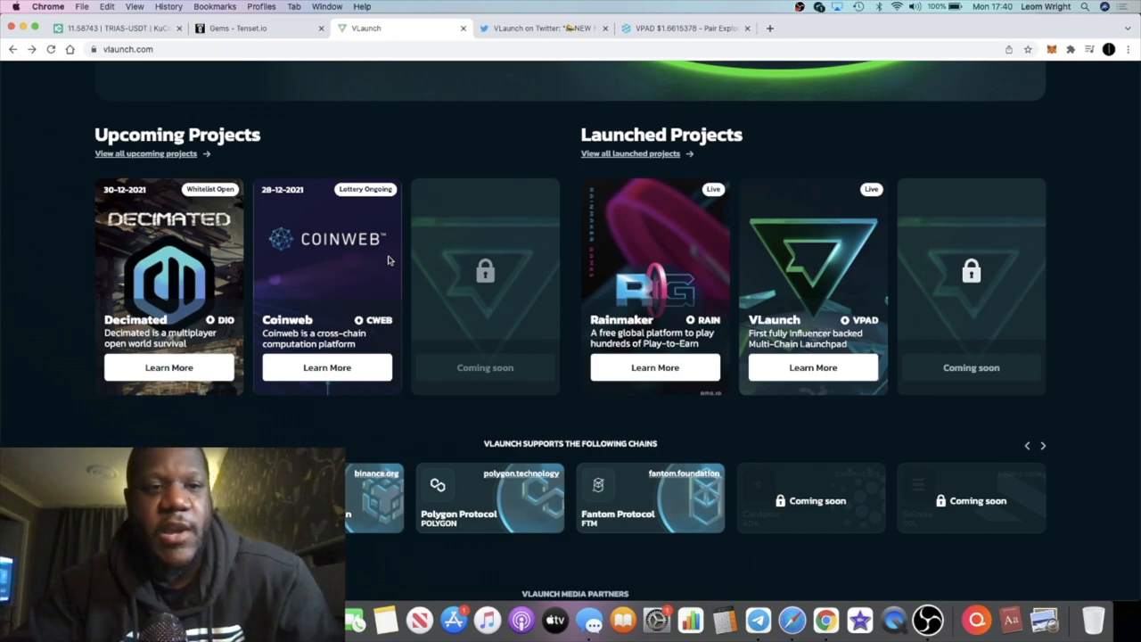
# - Switch to the Twitter tab showing the free IDO allocation thread with 4,191 retweets
pyautogui.scroll(3)
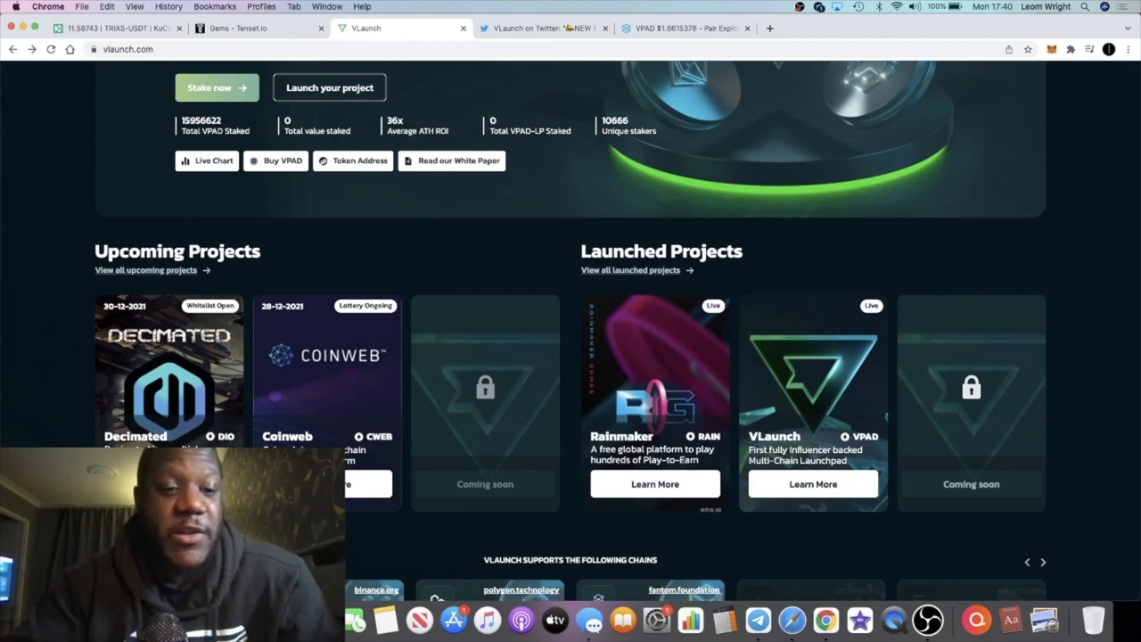
pyautogui.moveTo(633, 62)
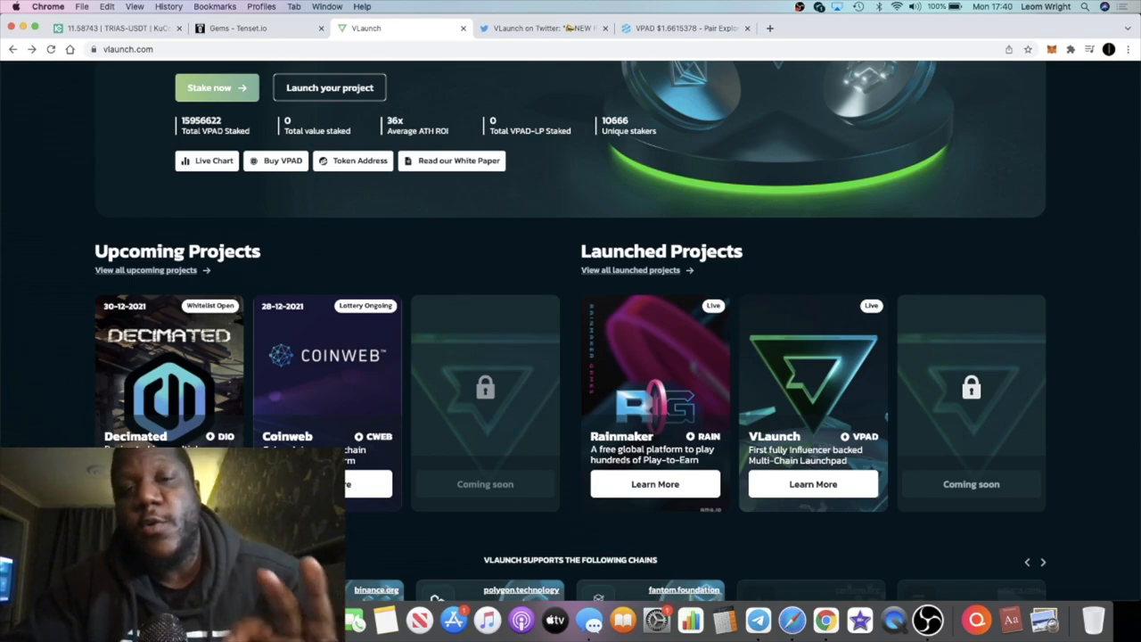
pyautogui.click(544, 28)
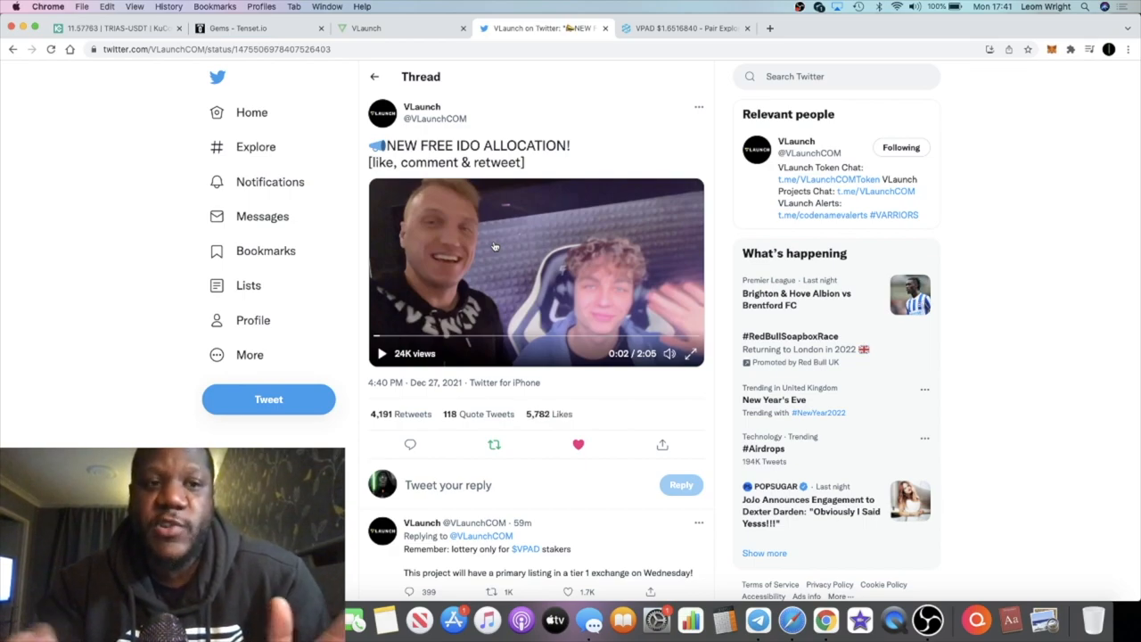
# - Scroll the VLaunch homepage to the projects listing Decimated and Coinweb
pyautogui.scroll(-3)
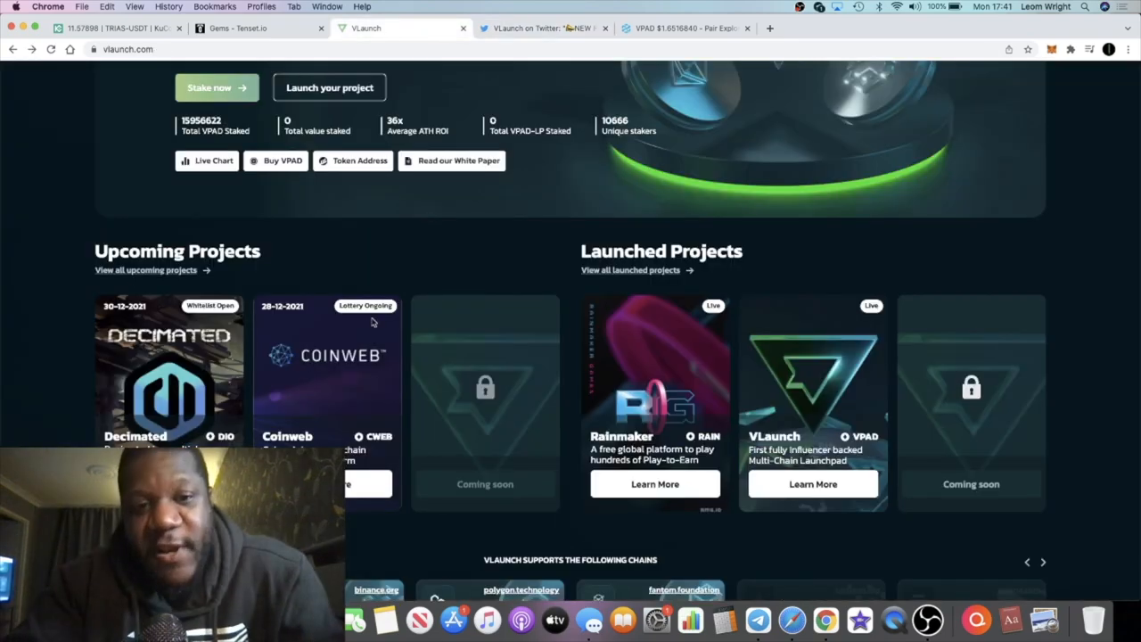
# - Review the homepage banner with total VPAD staked, then return to the projects list
pyautogui.scroll(3)
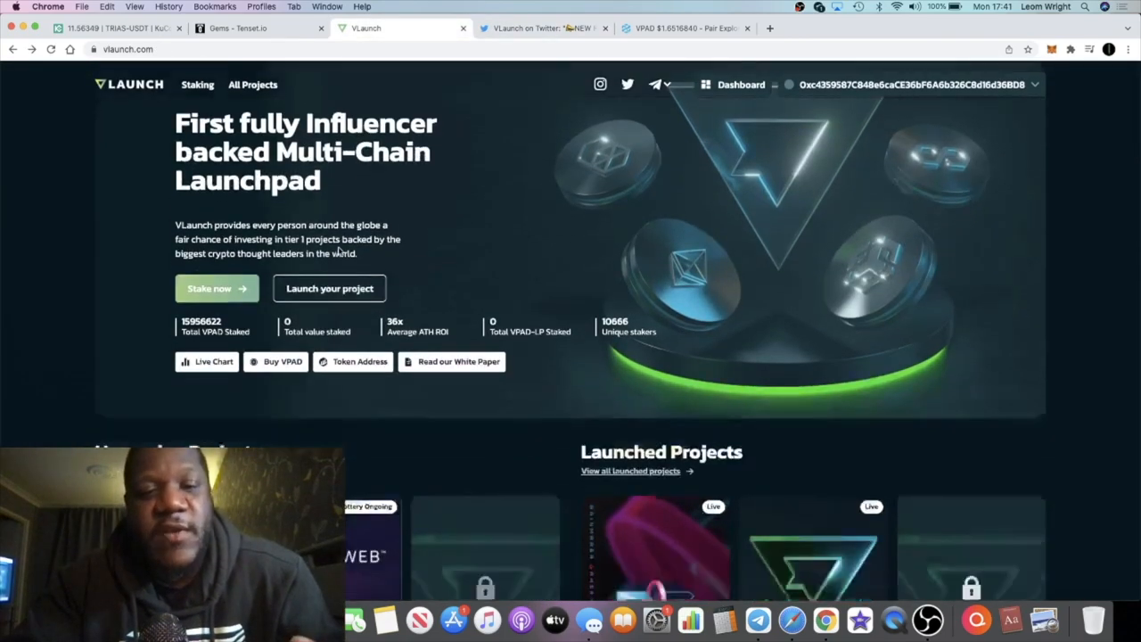
pyautogui.scroll(-3)
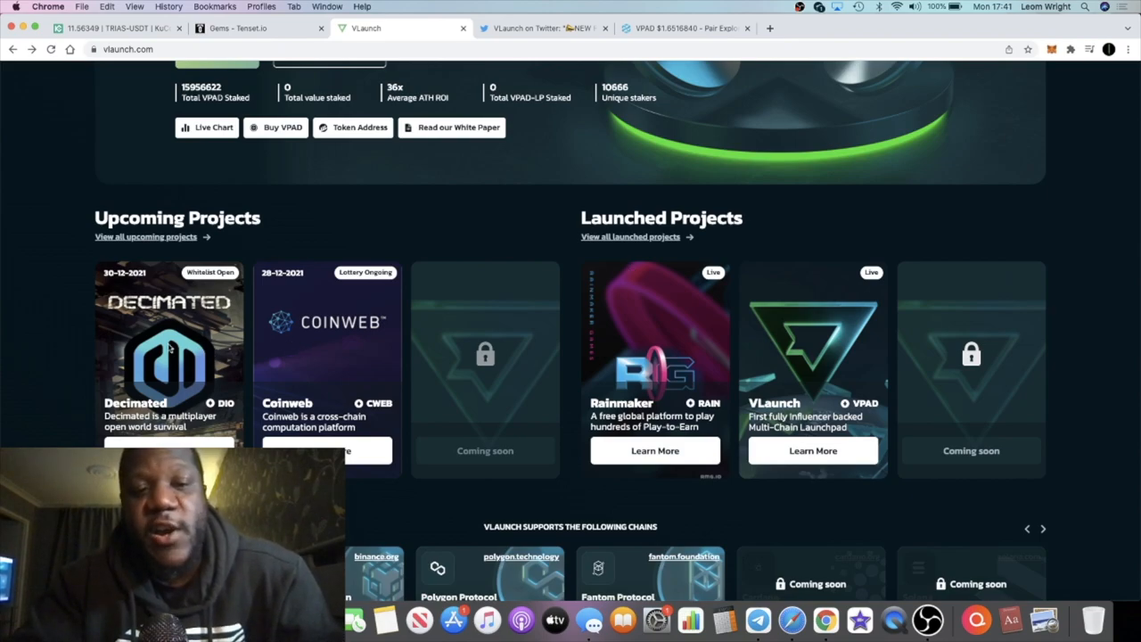
pyautogui.moveTo(318, 386)
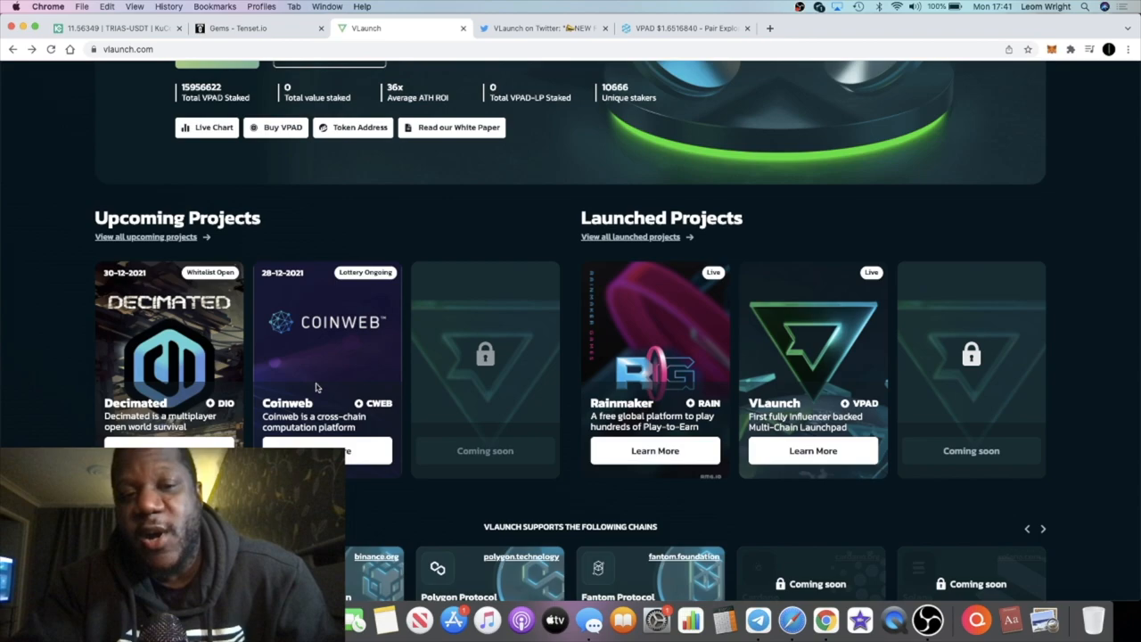
pyautogui.moveTo(335, 349)
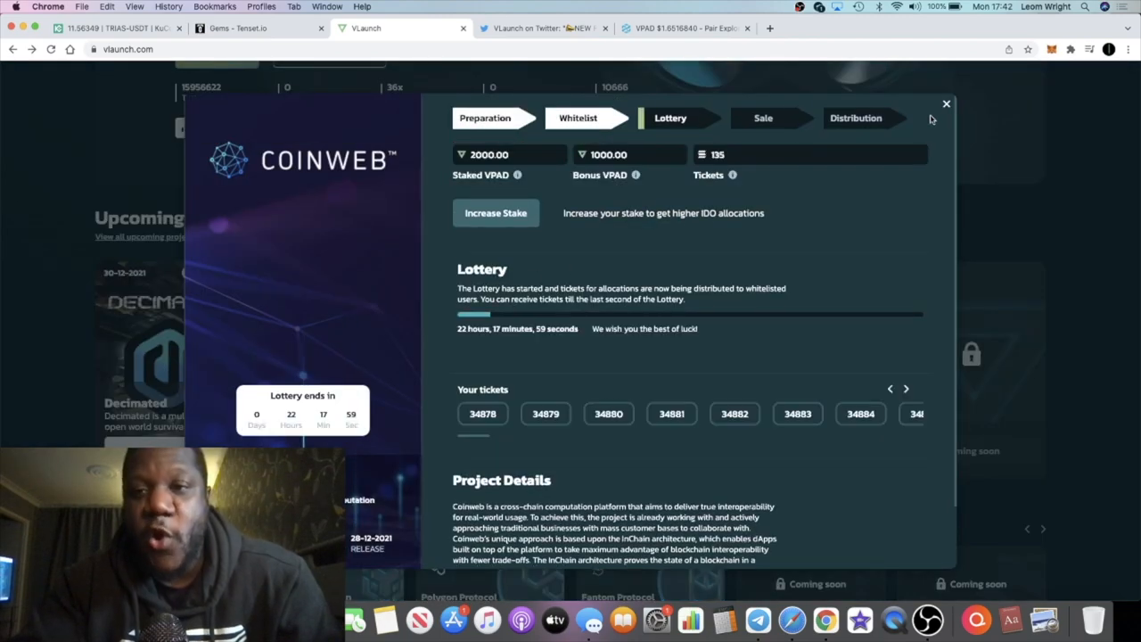
pyautogui.moveTo(822, 96)
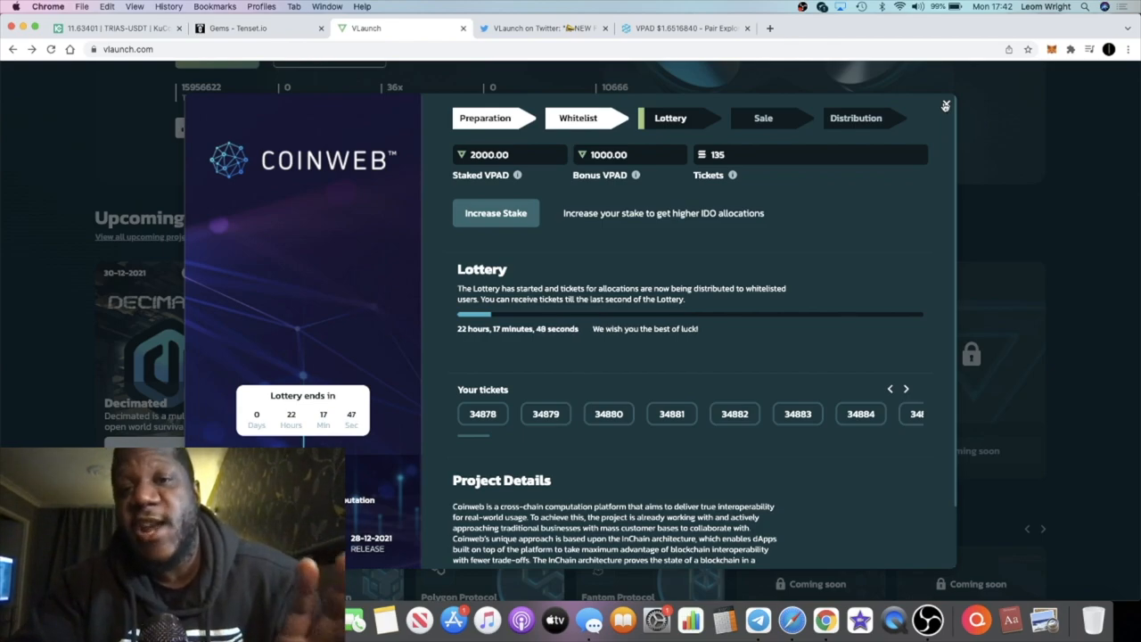
# - Close the Coinweb popup and scroll back to the top launchpad banner
pyautogui.click(946, 105)
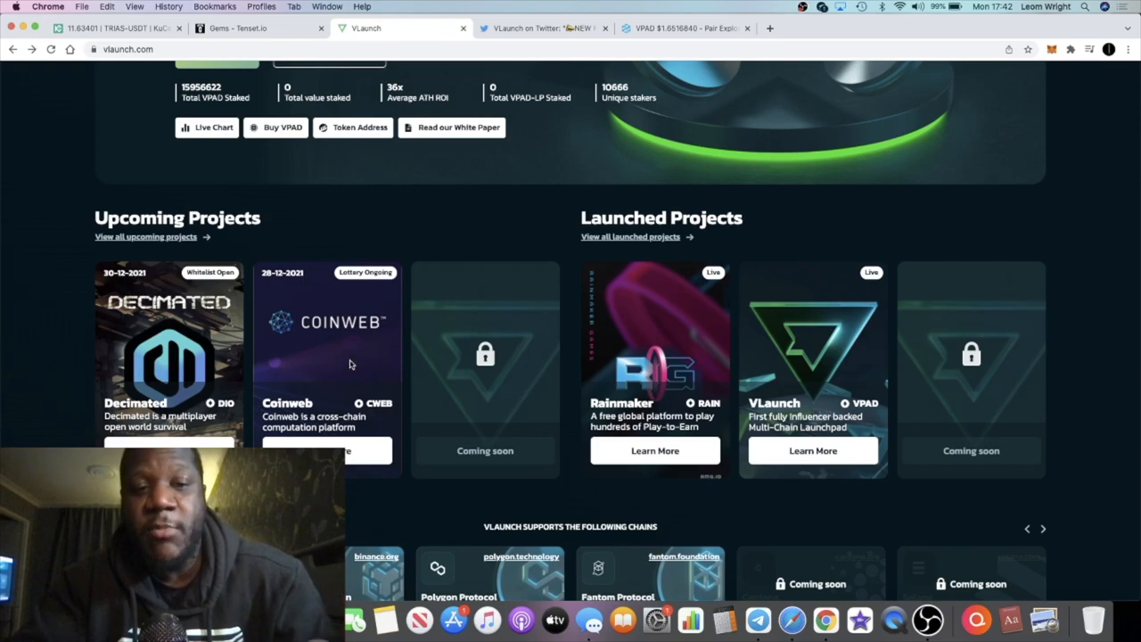
pyautogui.scroll(-3)
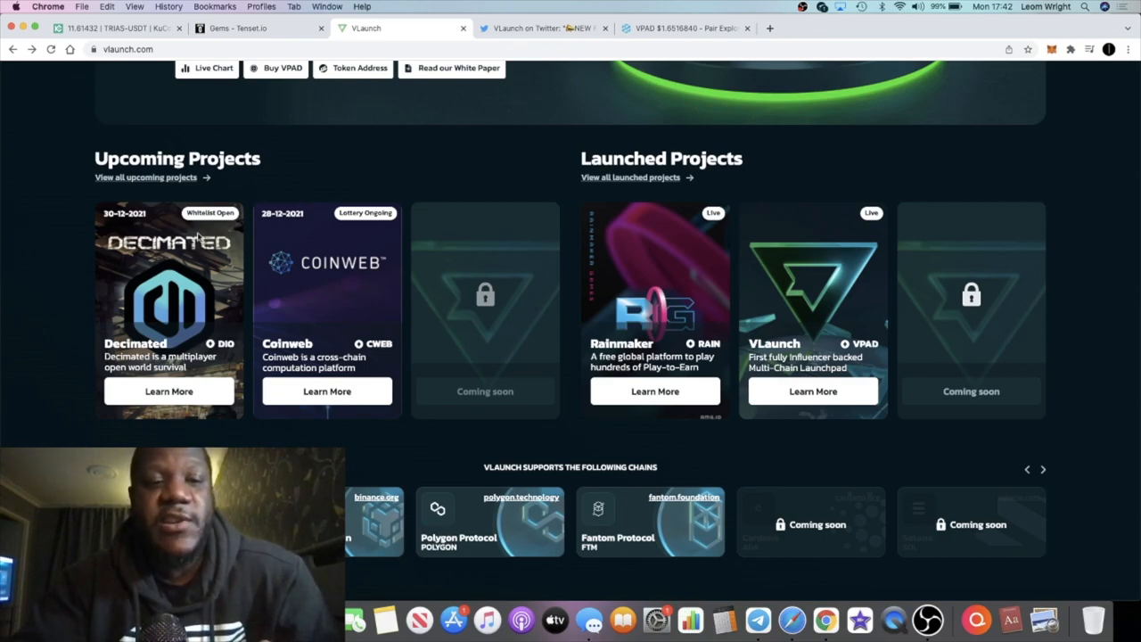
pyautogui.moveTo(253, 261)
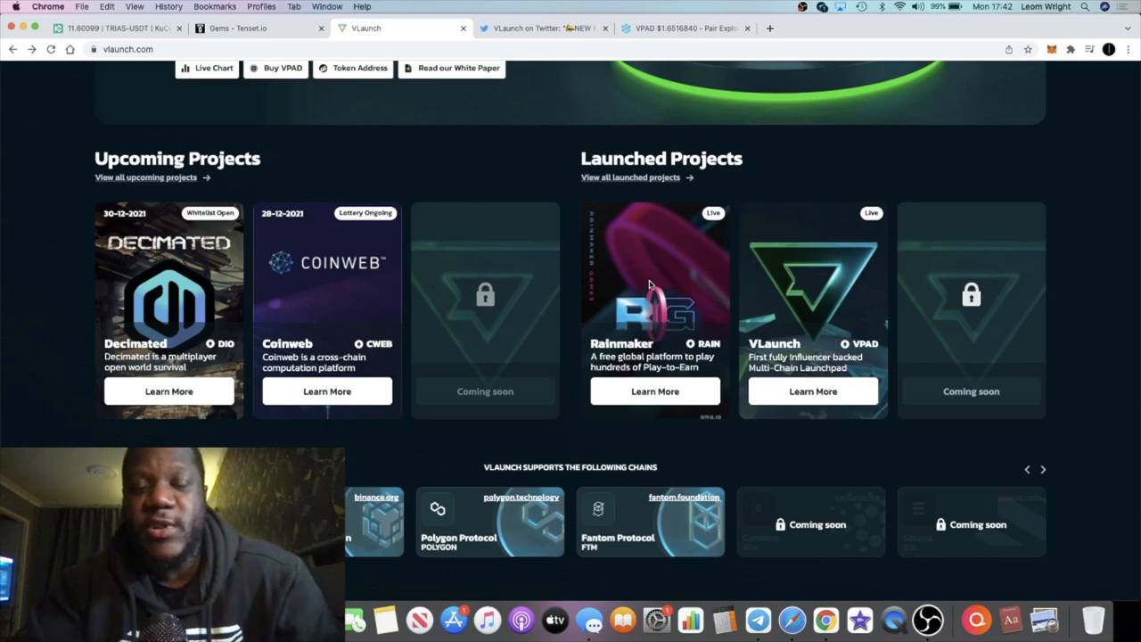
pyautogui.scroll(3)
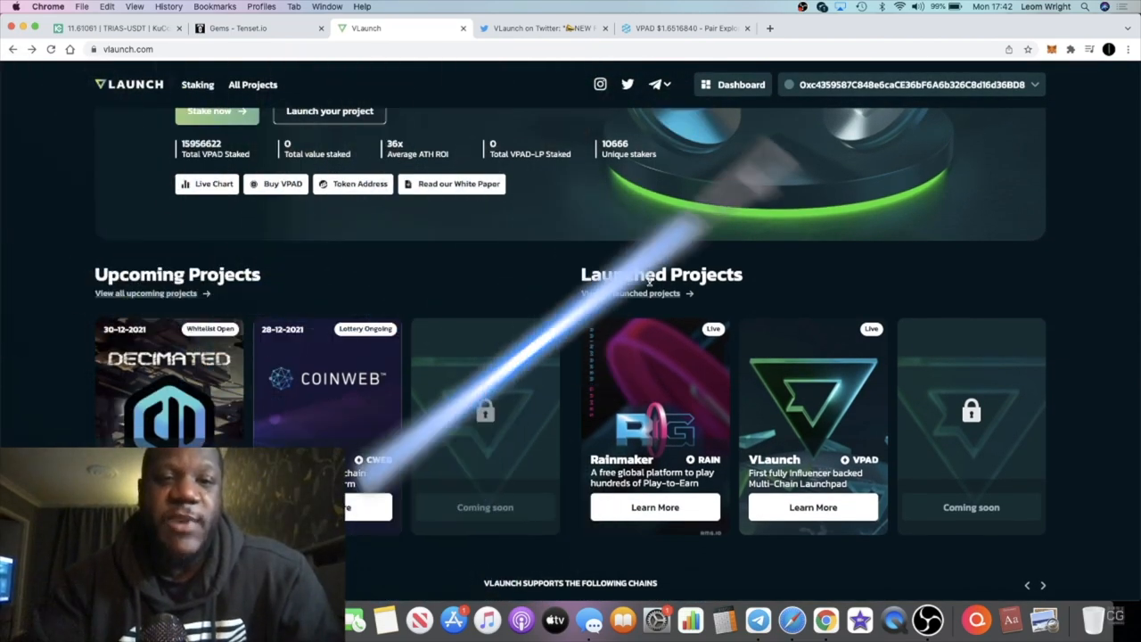
pyautogui.scroll(3)
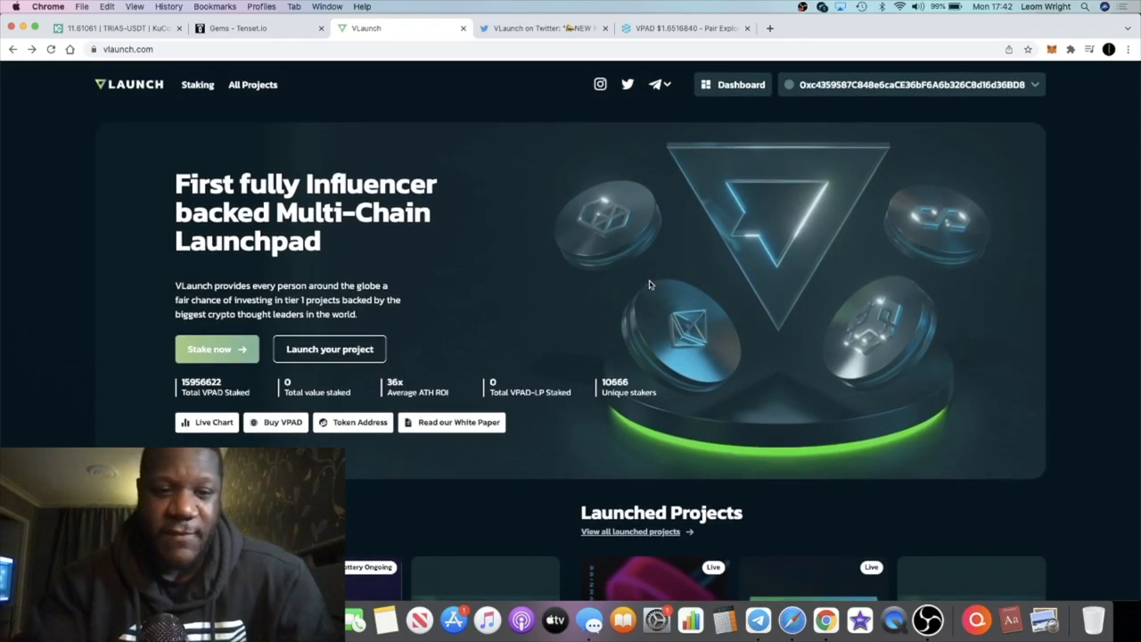